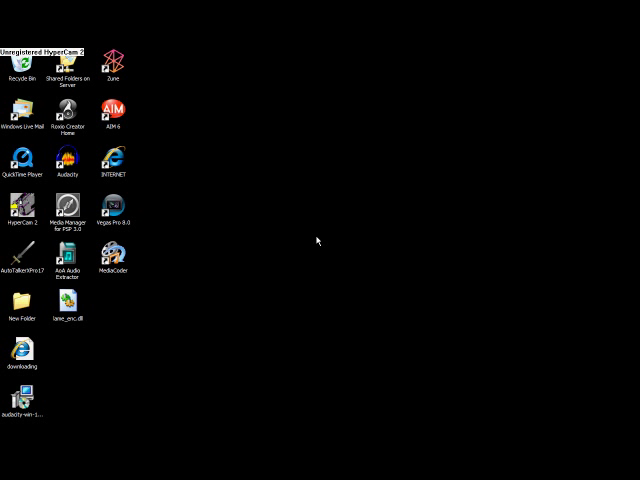
mouse_move(216, 204)
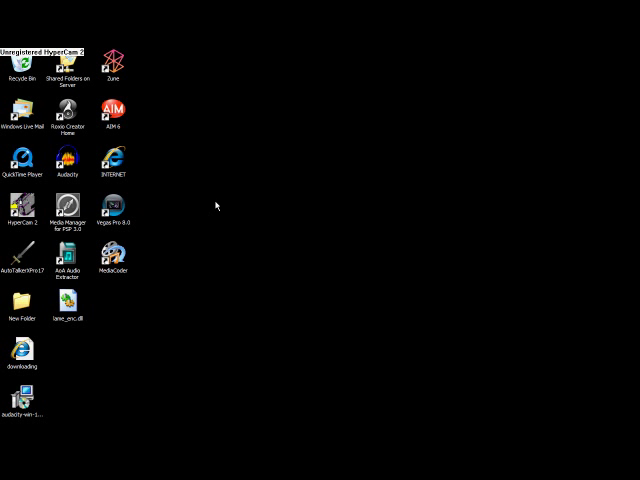
mouse_move(74, 176)
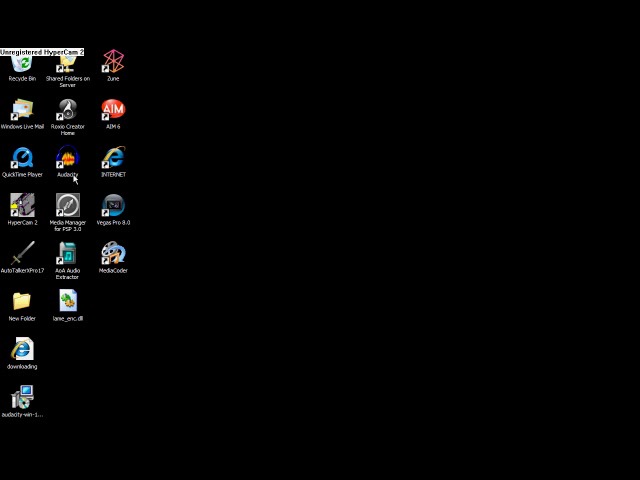
Launch Internet Explorer and search Google for 'audacity download', scrolling to the results.
double_click(114, 156)
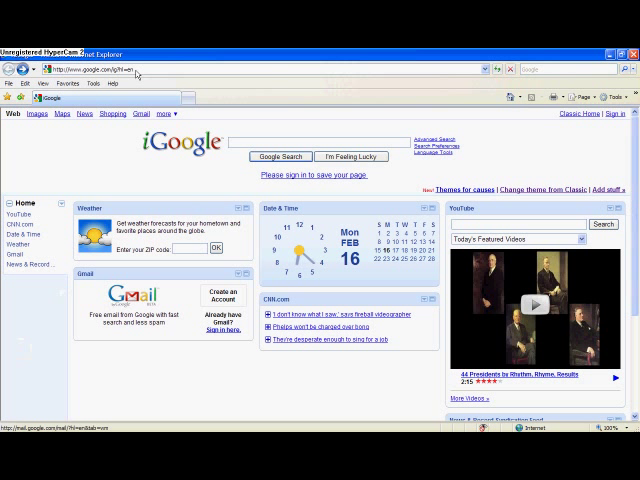
mouse_move(156, 192)
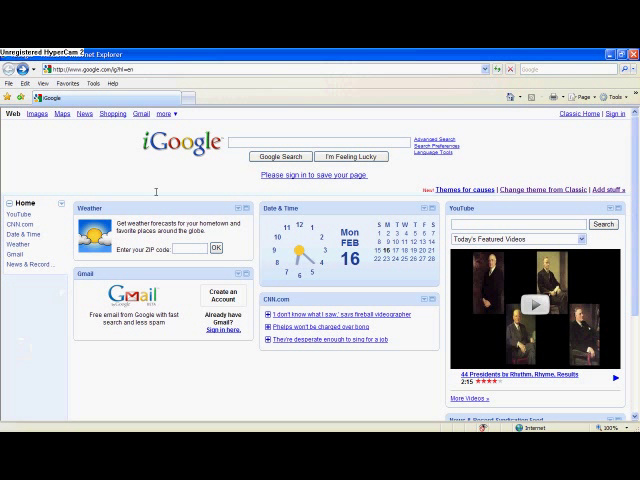
type("audi")
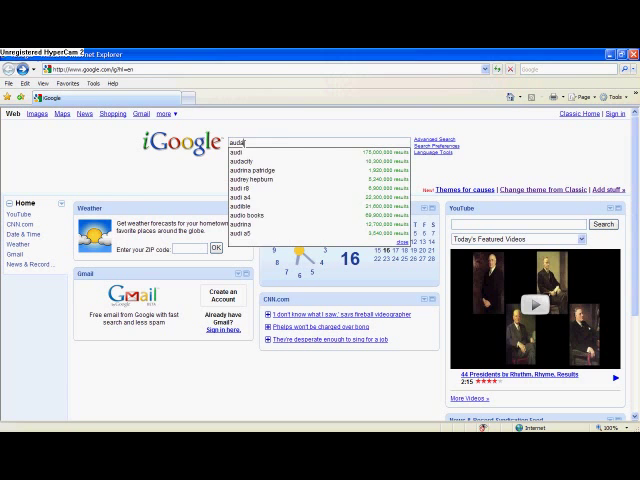
type("audacity download")
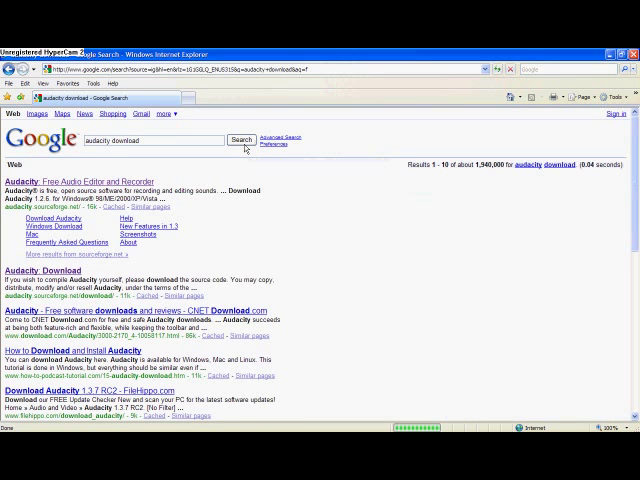
scroll("down", 3)
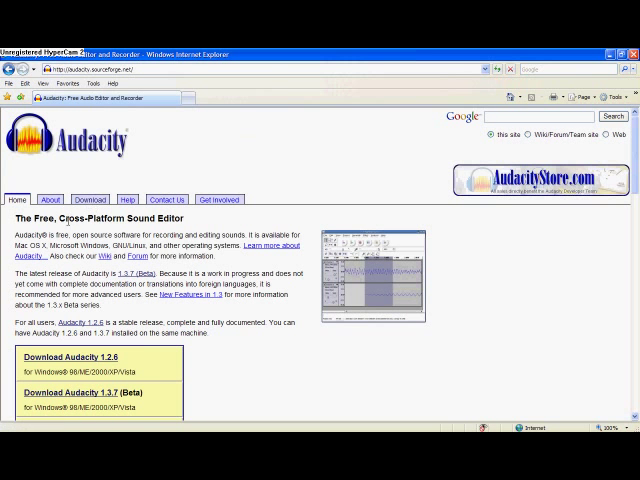
Go to the Download page listing stable 1.2.6 and beta 1.3.7 builds.
left_click(88, 200)
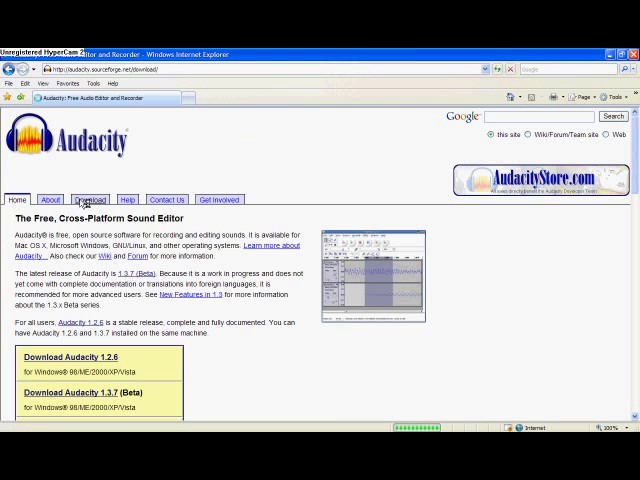
left_click(84, 200)
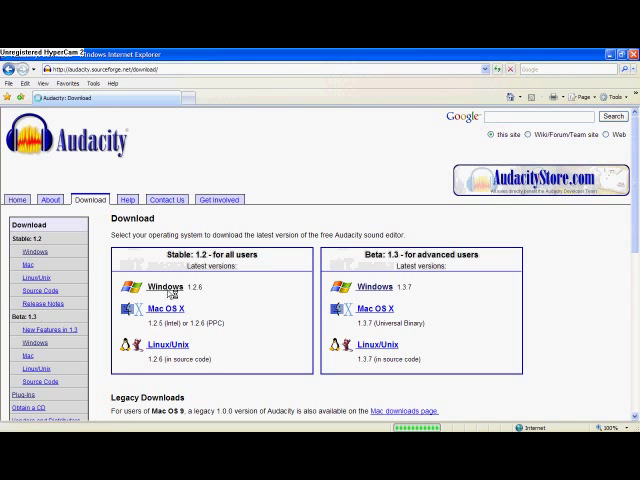
From the Windows download page, reach the LAME MP3 encoder help page and its download site.
left_click(168, 288)
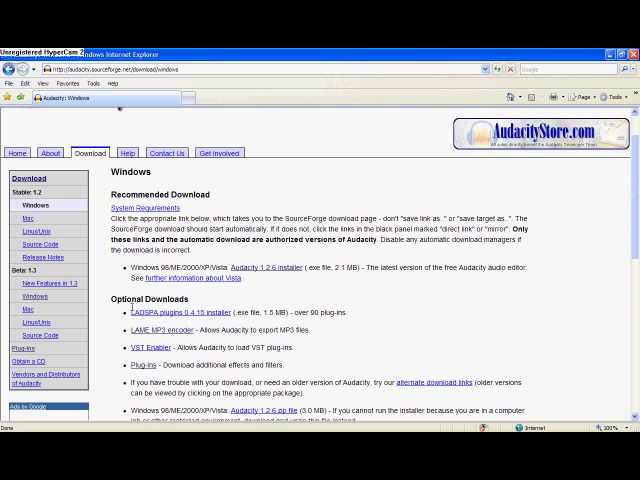
mouse_move(268, 272)
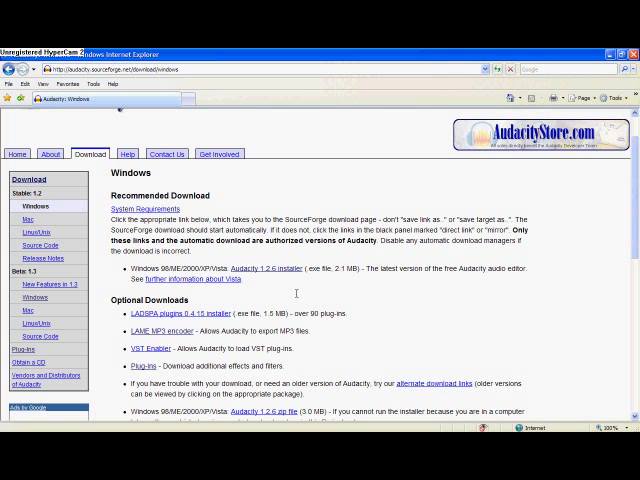
mouse_move(288, 286)
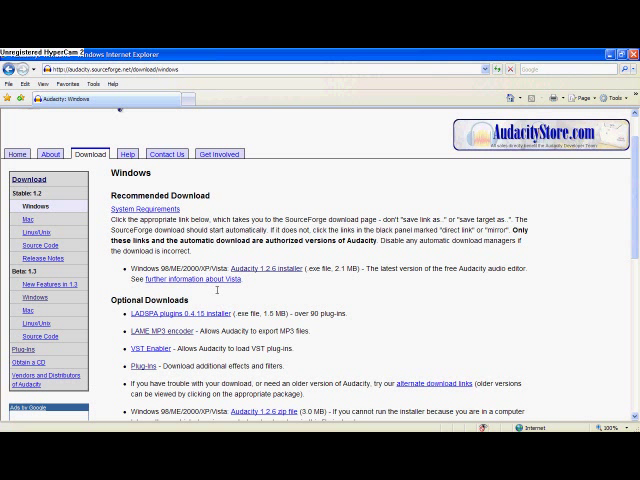
mouse_move(168, 340)
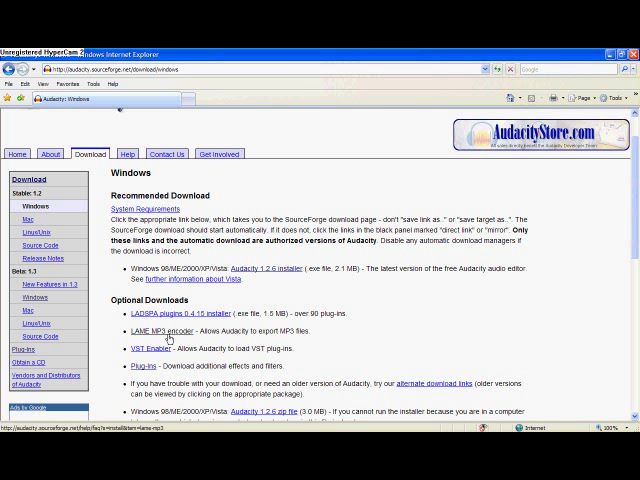
left_click(152, 332)
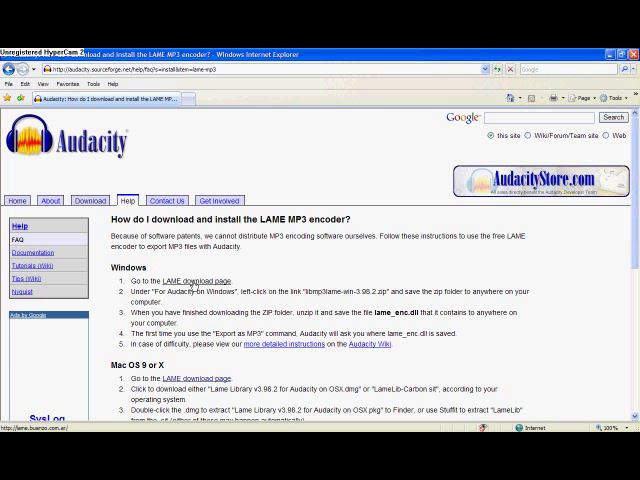
left_click(204, 280)
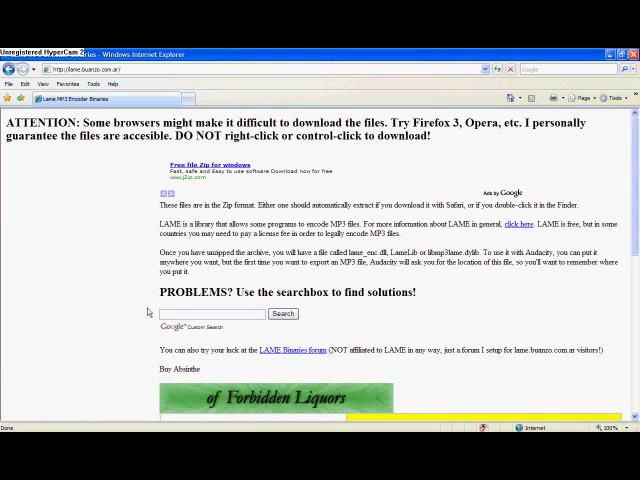
Start downloading the LAME library for Windows from the external LAME site.
scroll("down", 3)
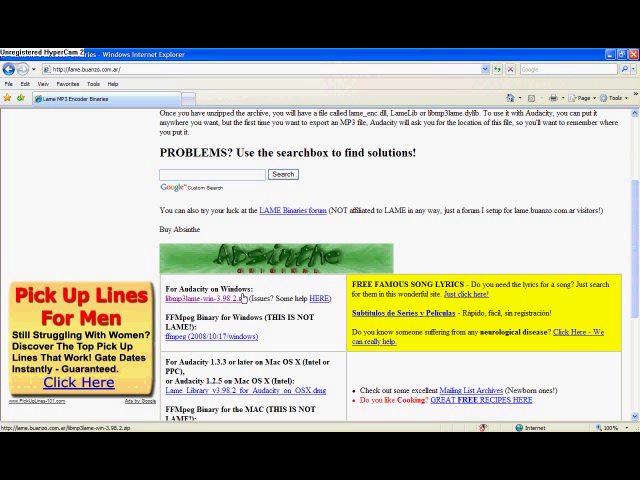
left_click(208, 298)
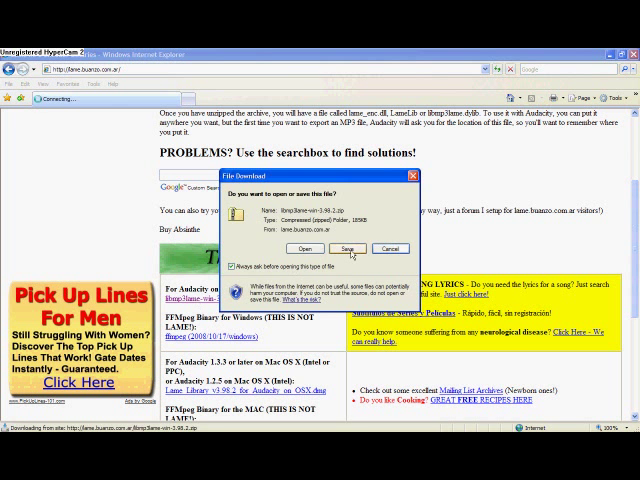
Save the LAME zip, extract lame_enc.dll onto the desktop and close the folder.
left_click(348, 250)
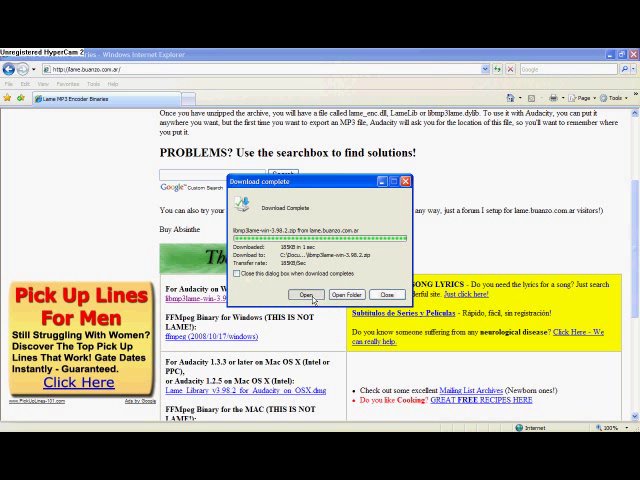
left_click(332, 294)
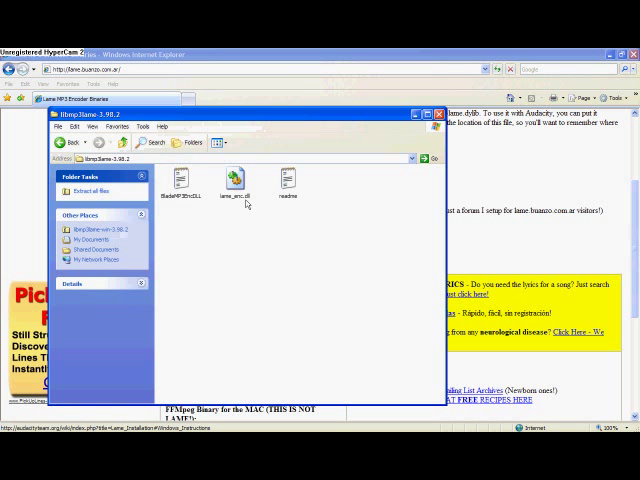
left_click(234, 180)
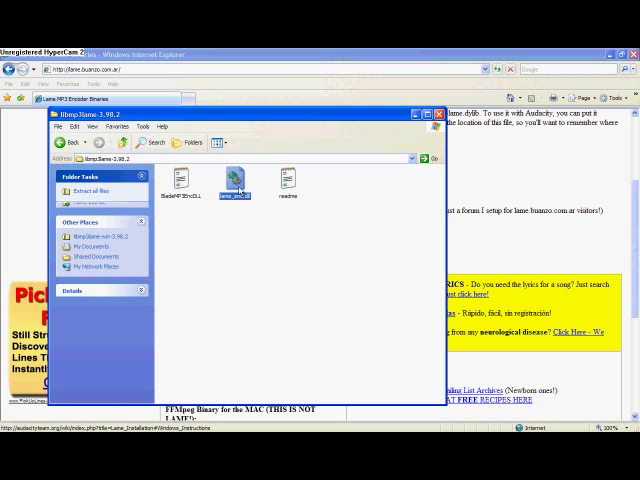
left_click(234, 180)
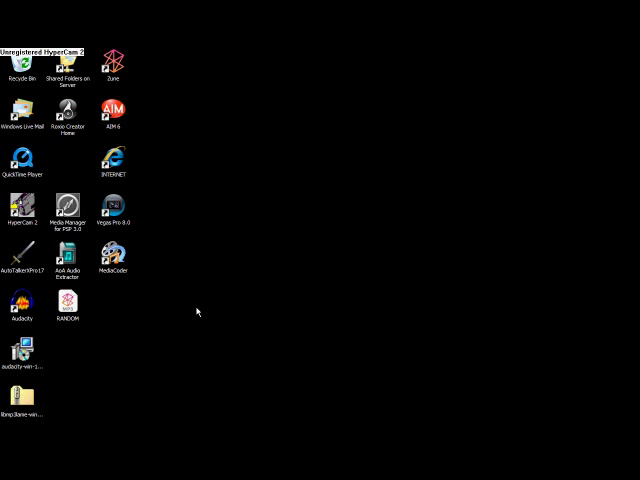
mouse_move(120, 316)
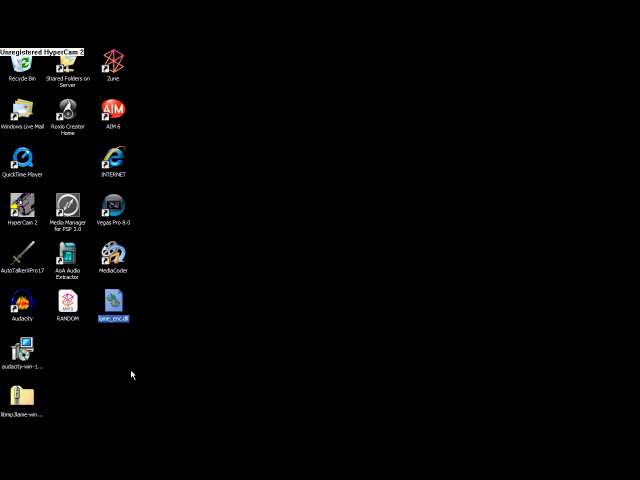
left_click(22, 304)
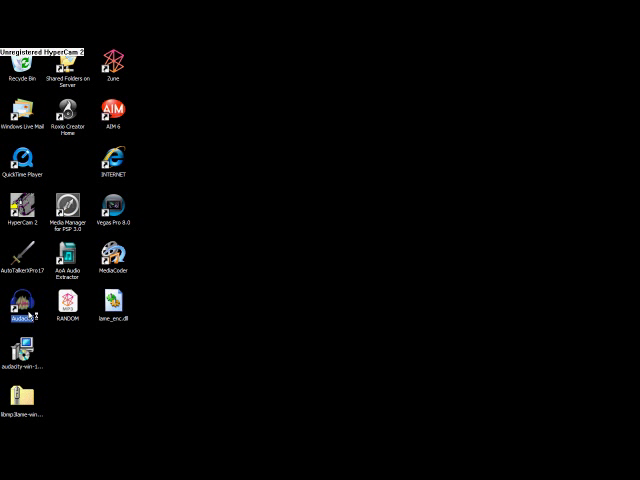
Launch Audacity and export the recording as MP3, confirming the file name and location.
double_click(20, 304)
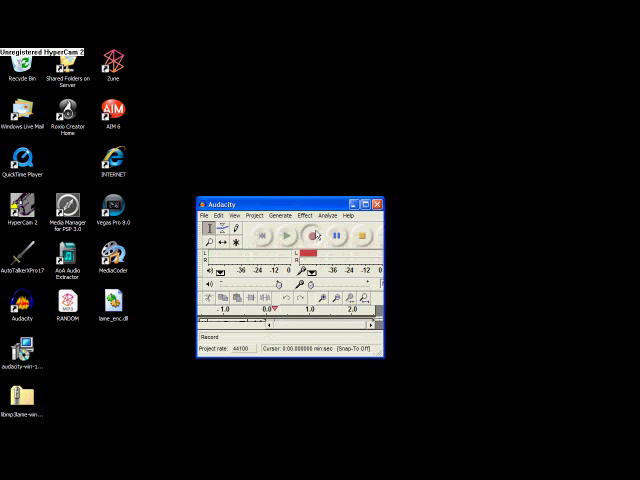
left_click(322, 236)
type("RANDOMXX")
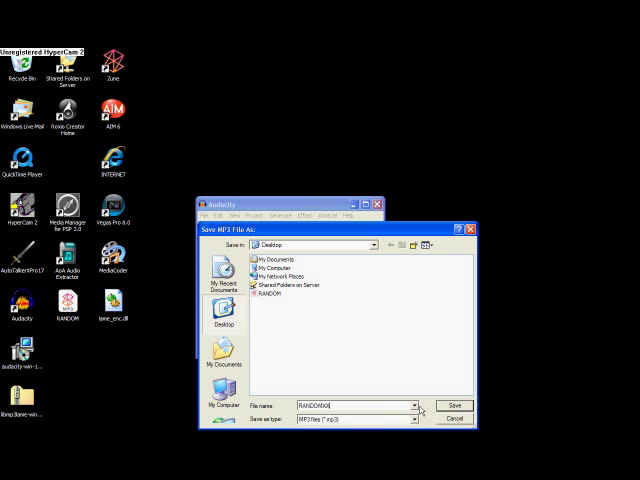
left_click(452, 404)
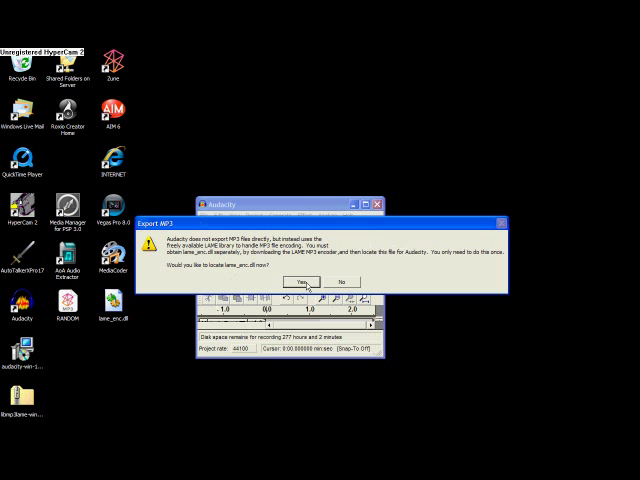
Locate lame_enc.dll as the MP3 encoder, reaching the ID3 tag dialog's genre list.
left_click(304, 280)
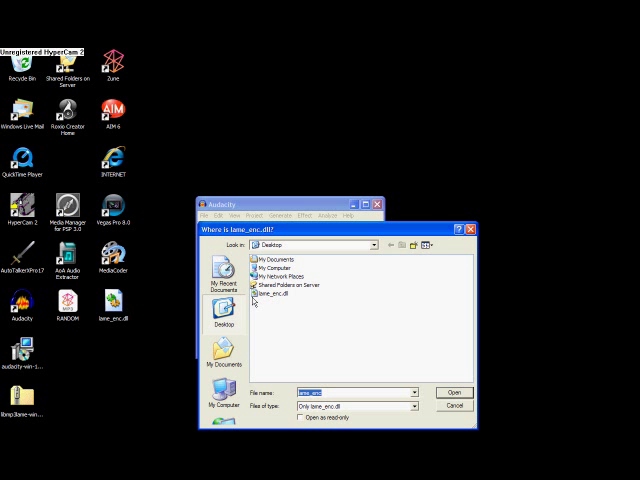
left_click(402, 404)
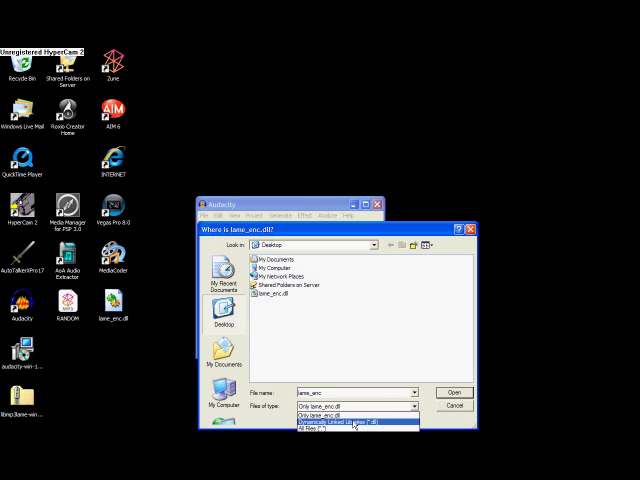
left_click(356, 428)
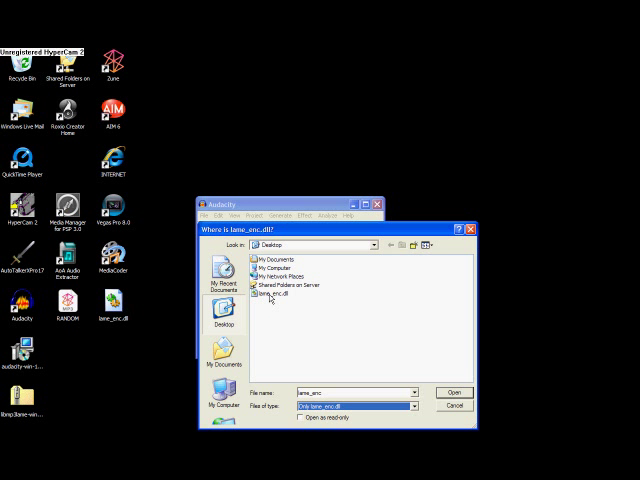
left_click(454, 392)
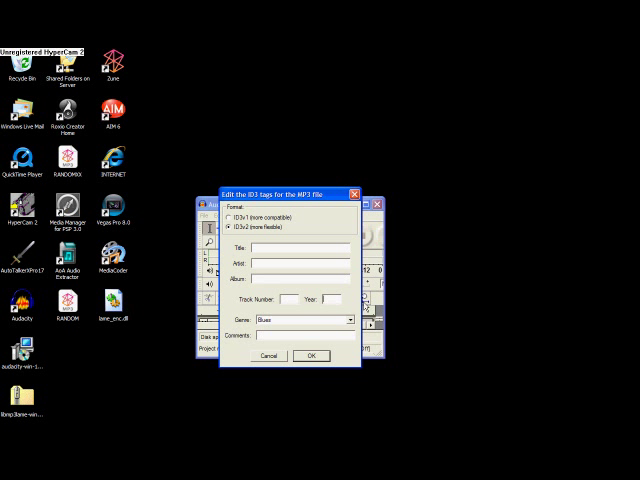
left_click(350, 320)
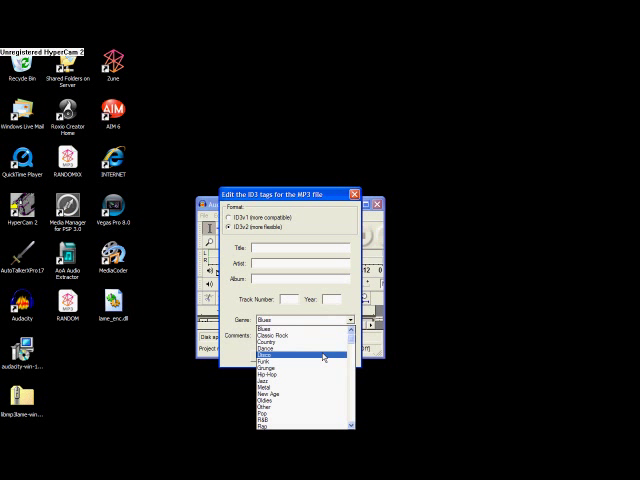